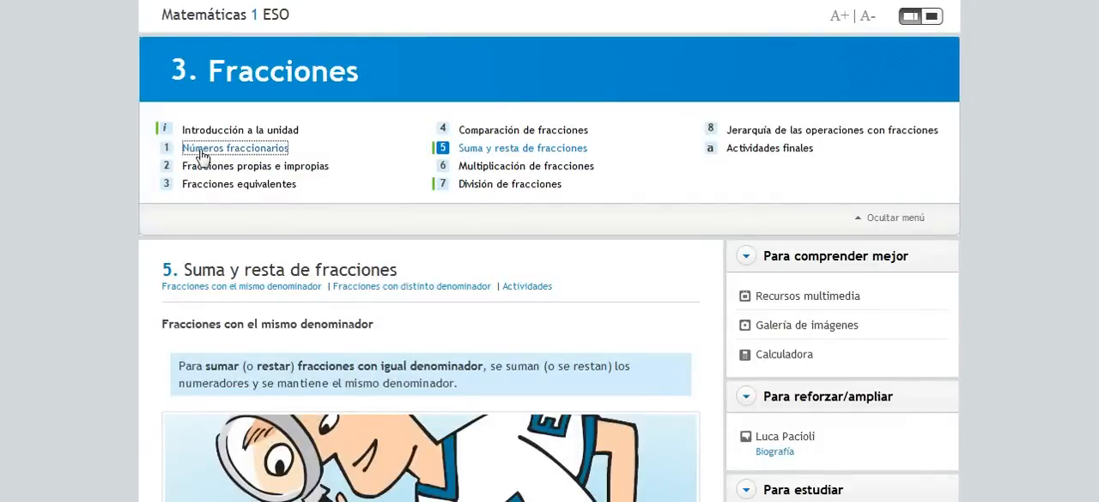
- Open the Números fraccionarios lesson and scroll down to its first practice activity
{"action": "left_click", "coordinate": [234, 147]}
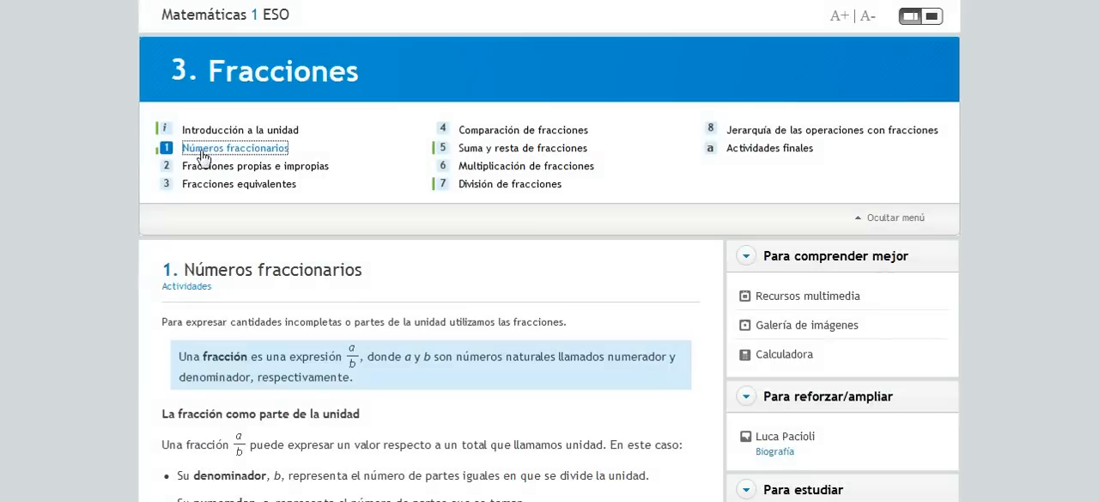
{"action": "scroll", "scroll_direction": "down", "scroll_amount": 3}
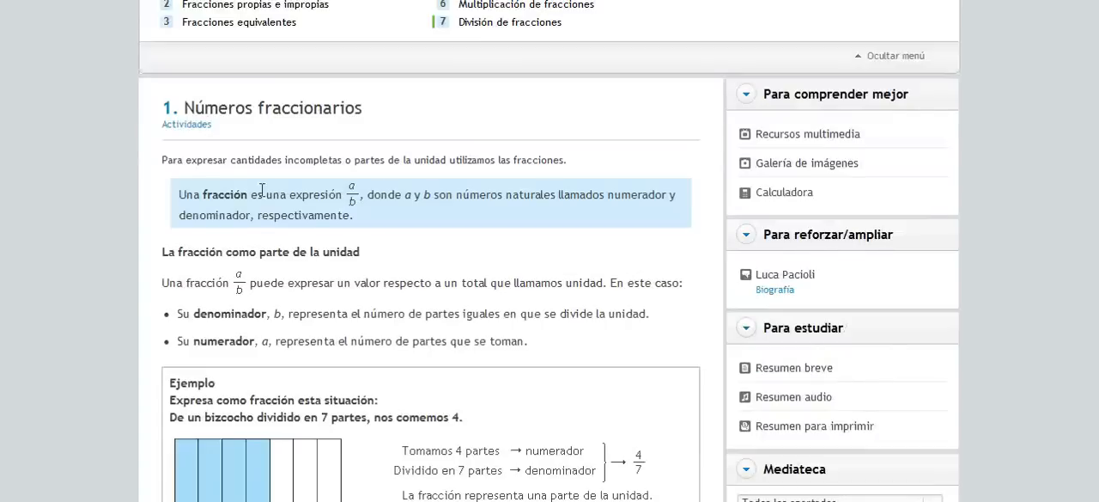
{"action": "scroll", "scroll_direction": "down", "scroll_amount": 3}
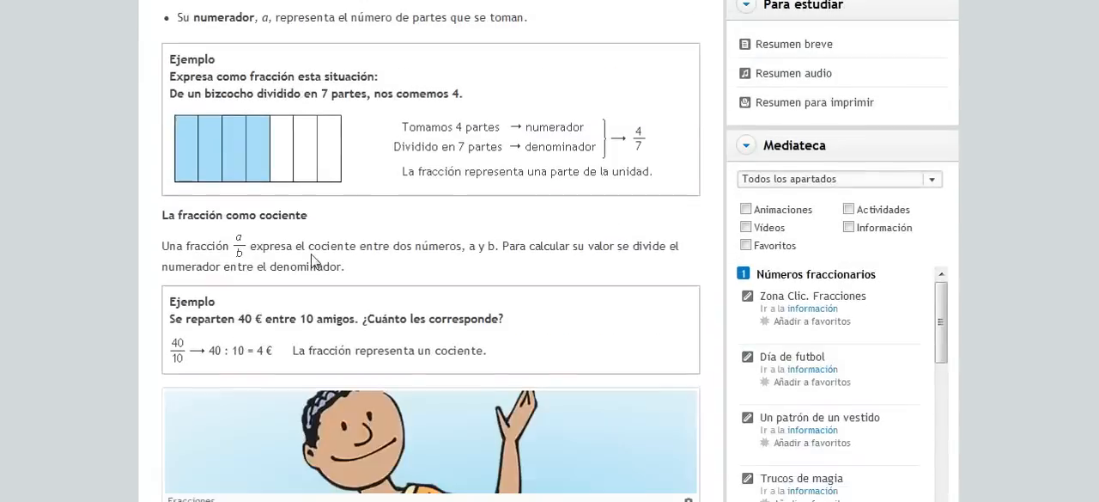
{"action": "scroll", "scroll_direction": "down", "scroll_amount": 3}
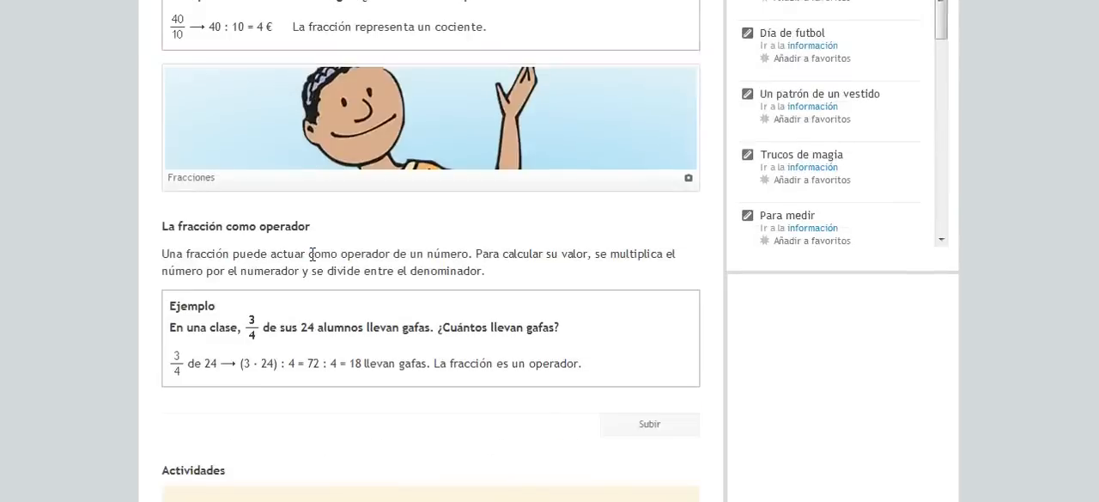
{"action": "scroll", "scroll_direction": "down", "scroll_amount": 3}
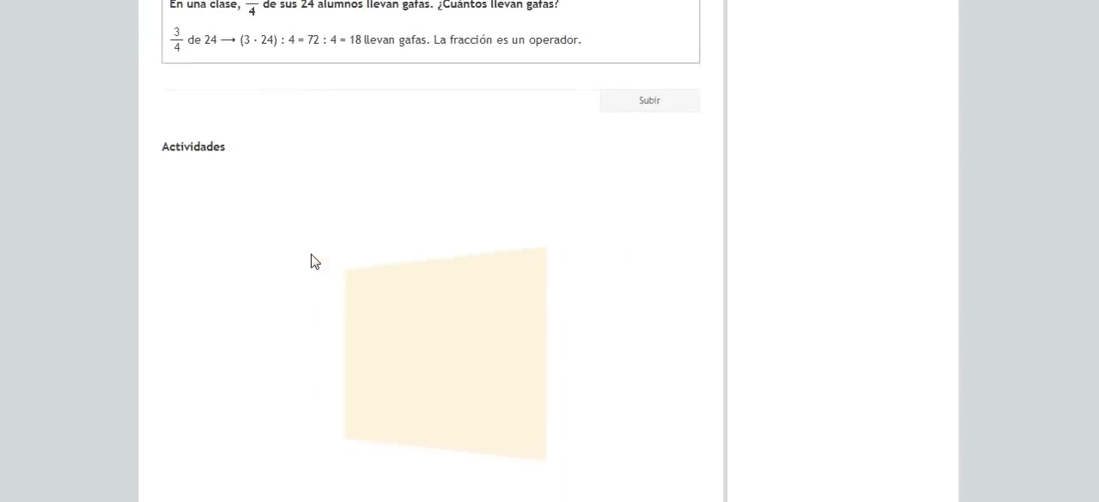
{"action": "scroll", "scroll_direction": "down", "scroll_amount": 3}
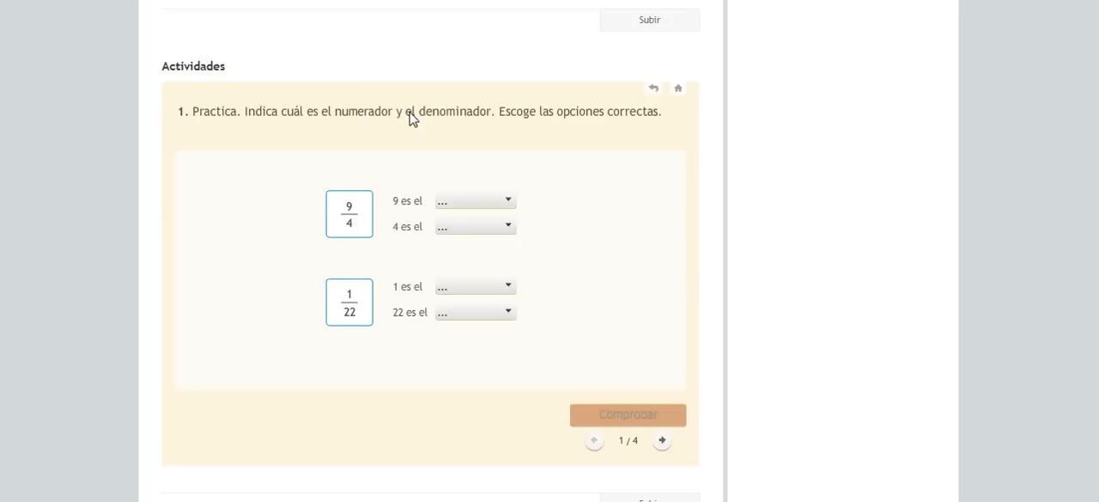
- In activity 1, mark 9 and 1 as numerators and 4 and 22 as denominators
{"action": "left_click", "coordinate": [472, 200]}
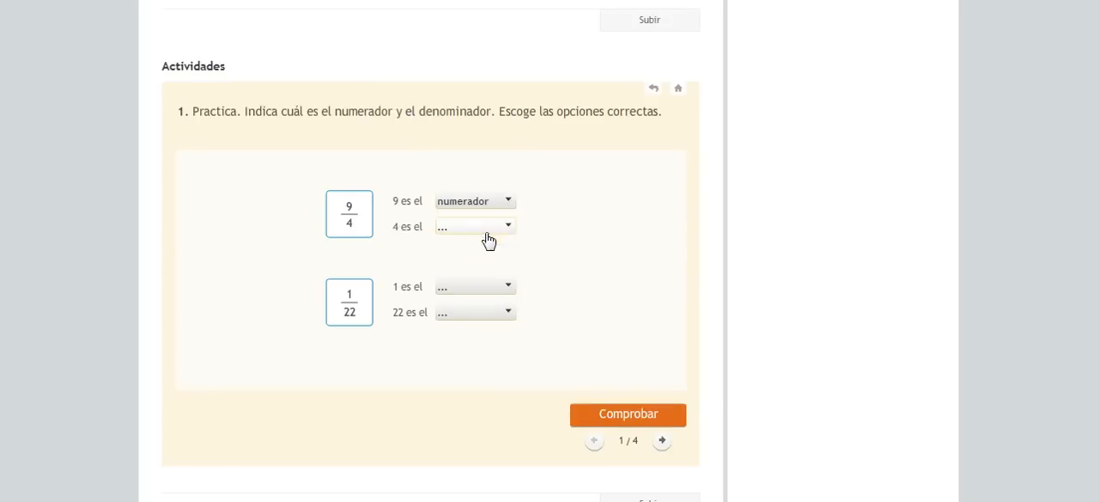
{"action": "left_click", "coordinate": [472, 226]}
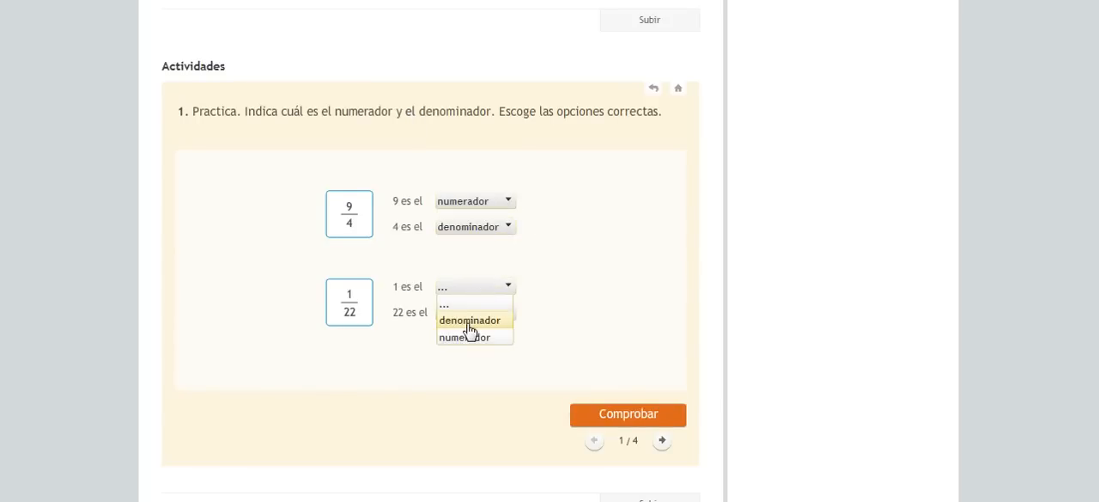
{"action": "left_click", "coordinate": [469, 320]}
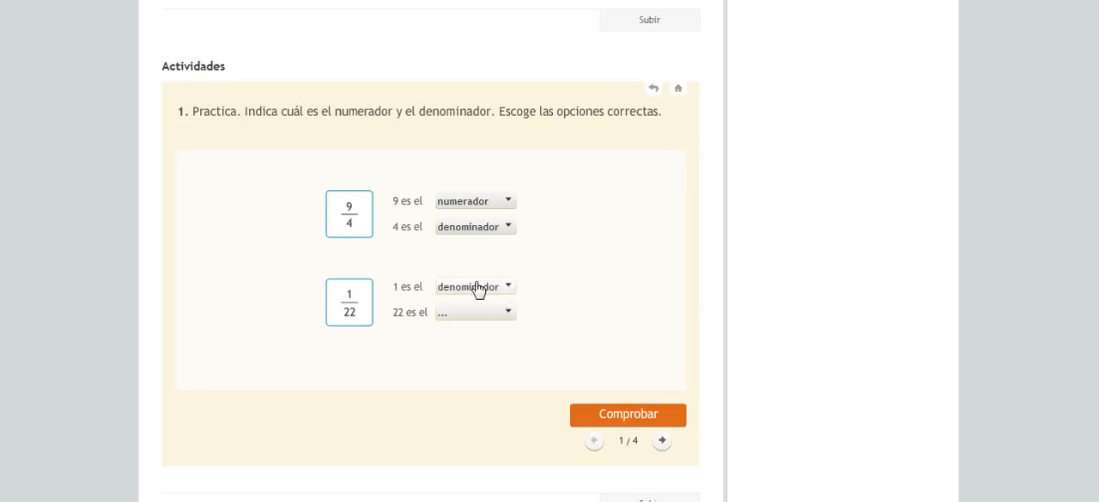
{"action": "left_click", "coordinate": [471, 286]}
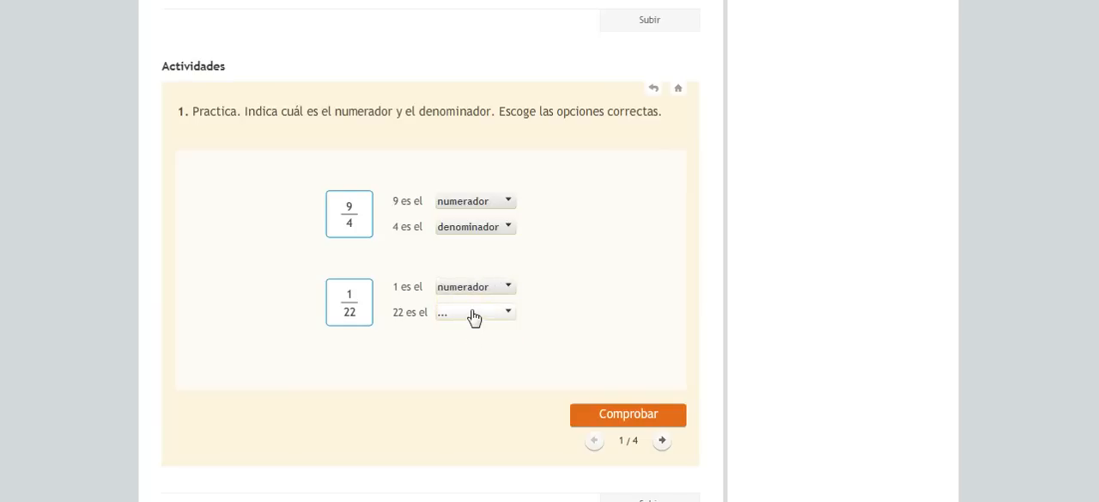
{"action": "left_click", "coordinate": [628, 414]}
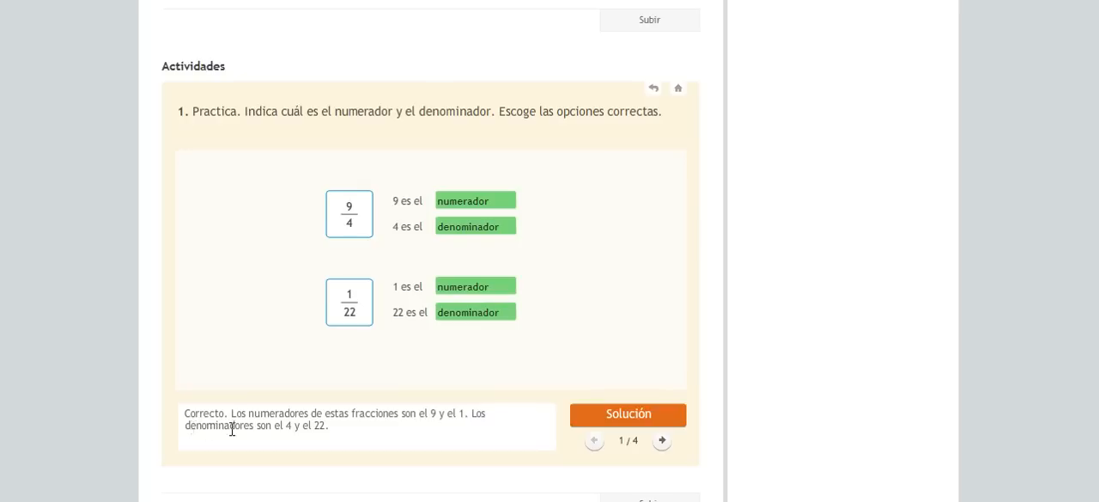
{"action": "left_click", "coordinate": [661, 440]}
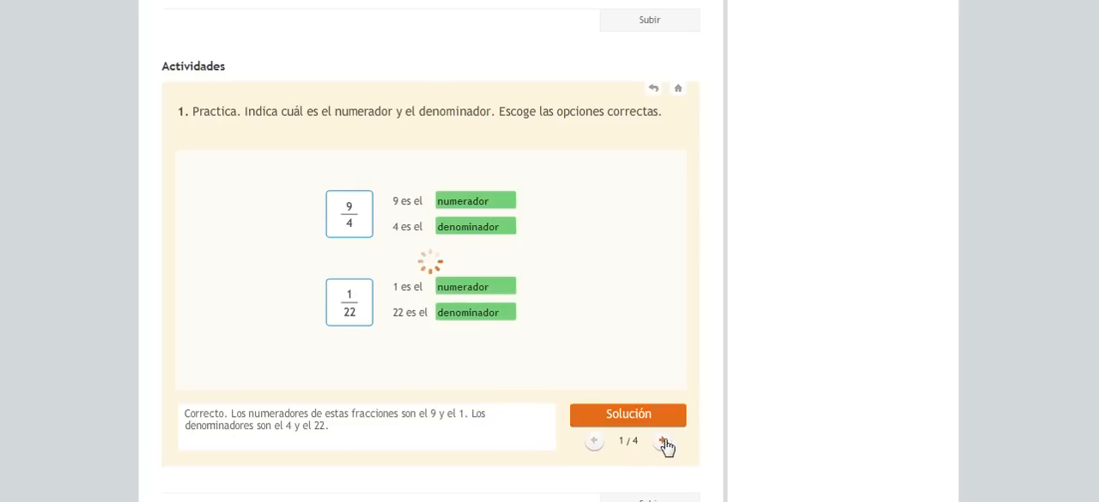
- Move on to activity 2, asking what the fraction 1/3 represents
{"action": "left_click", "coordinate": [666, 445]}
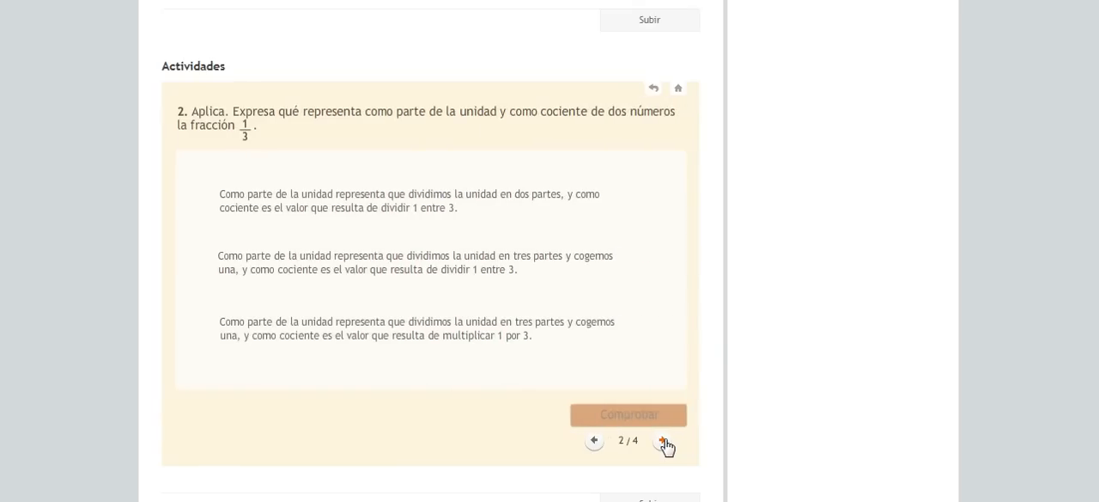
{"action": "mouse_move", "coordinate": [390, 136]}
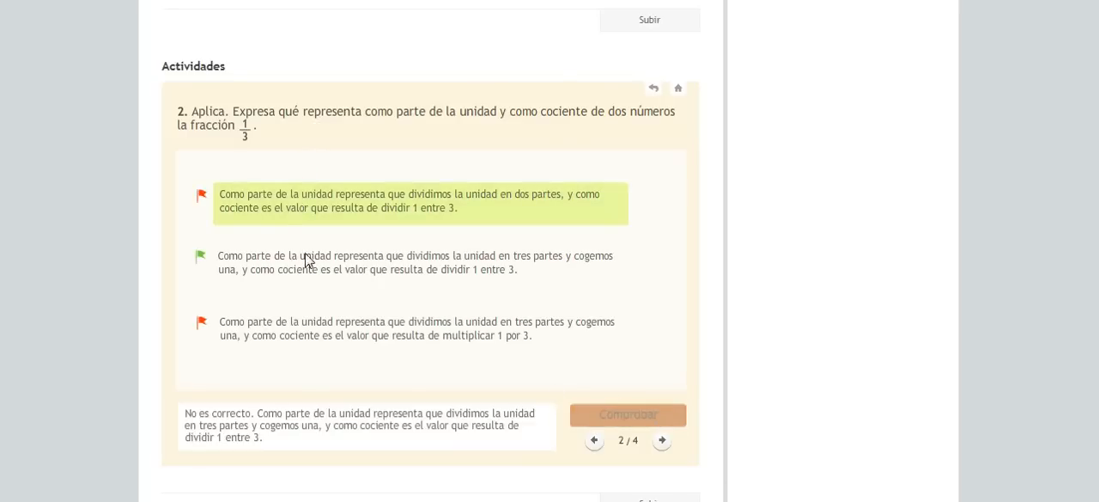
{"action": "mouse_move", "coordinate": [217, 421]}
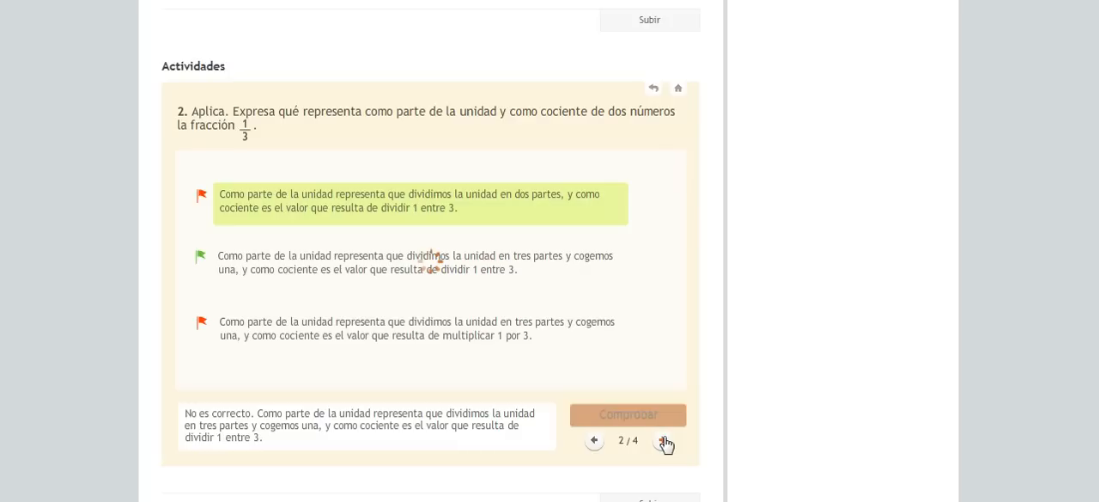
- In activity 3, match Un cuarto de hora to 1/4 and La tercera parte to 1/3, then check
{"action": "left_click", "coordinate": [662, 440]}
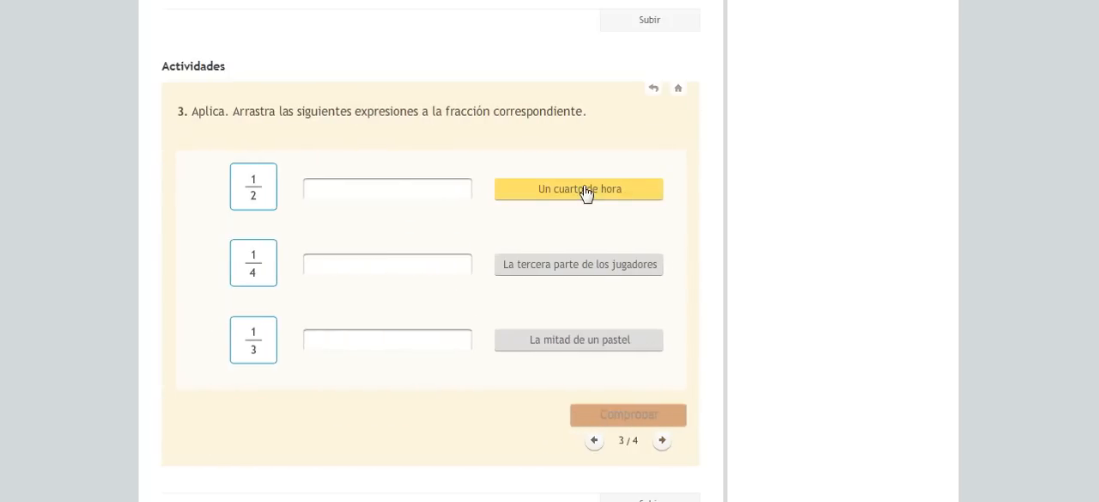
{"action": "mouse_move", "coordinate": [252, 186]}
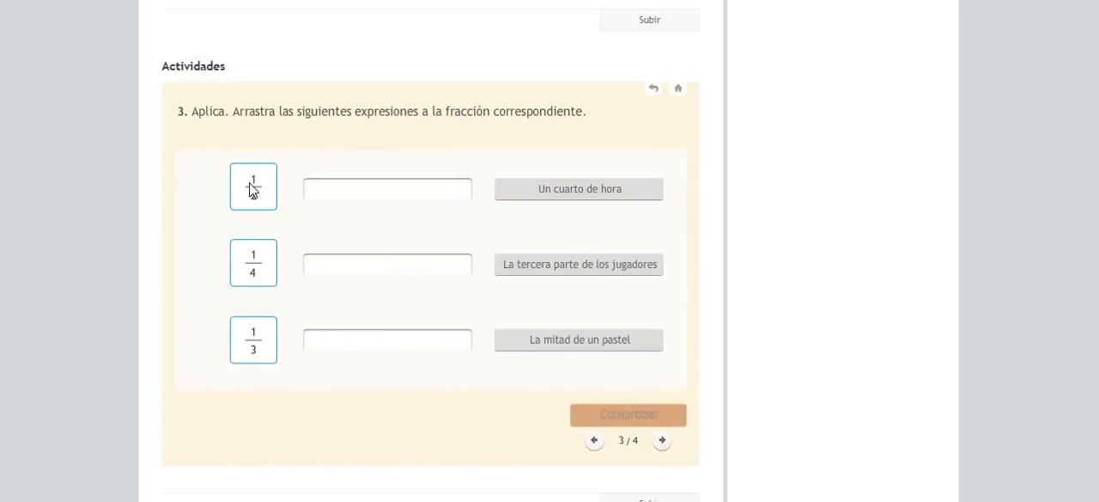
{"action": "left_click_drag", "start_coordinate": [578, 189], "coordinate": [393, 278]}
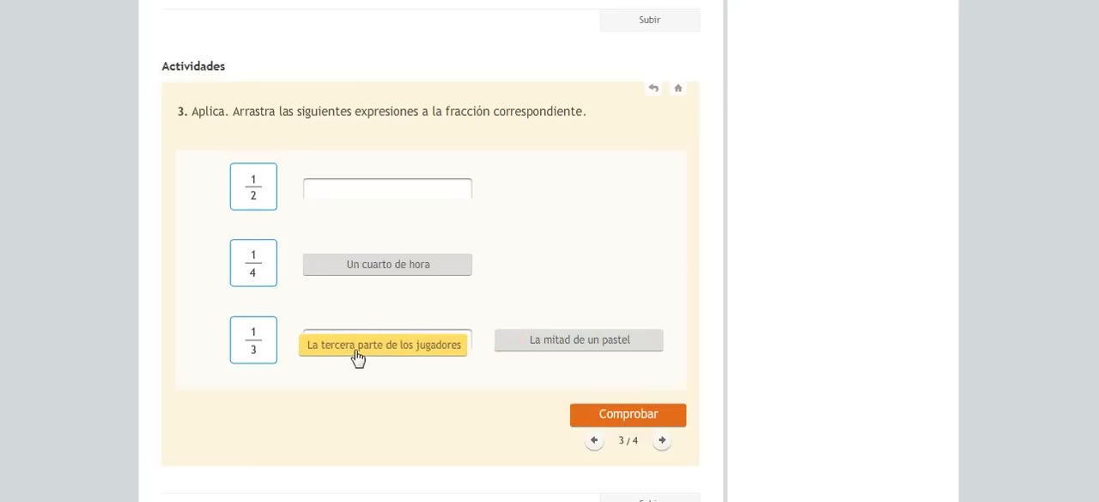
{"action": "left_click_drag", "start_coordinate": [578, 339], "coordinate": [386, 189]}
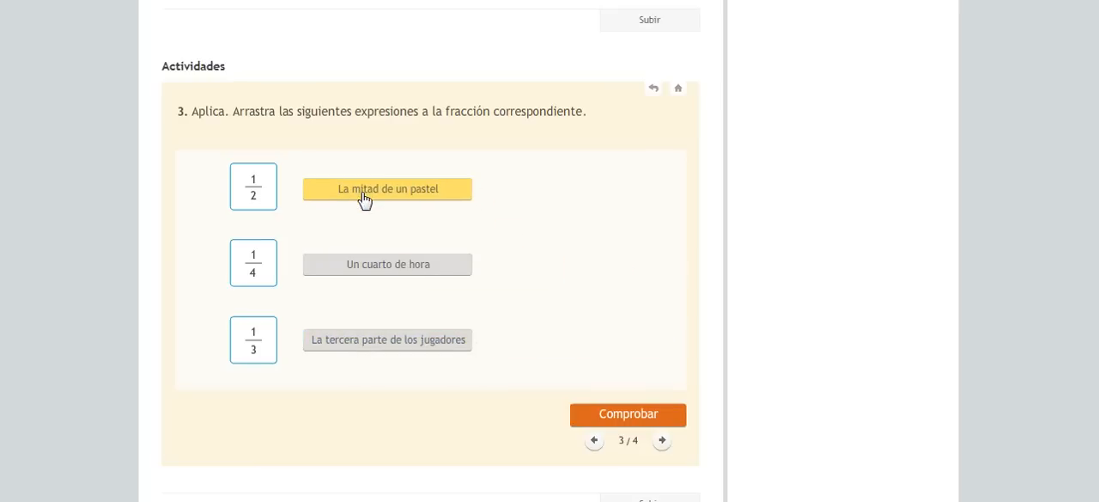
{"action": "left_click", "coordinate": [627, 414]}
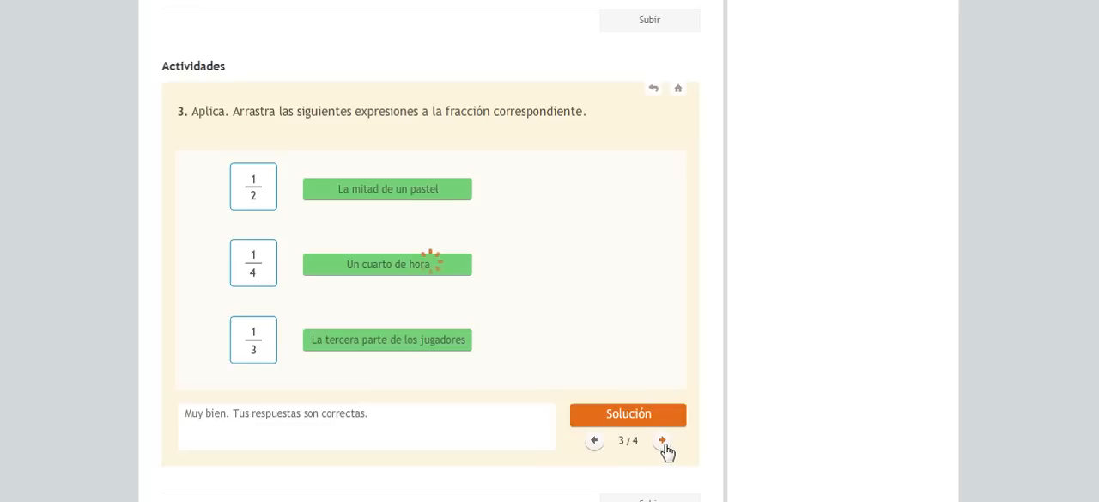
- In activity 4, check the Rumanos 4/12, Marroquíes 5/12, Rusos 3/12 links
{"action": "left_click", "coordinate": [662, 439]}
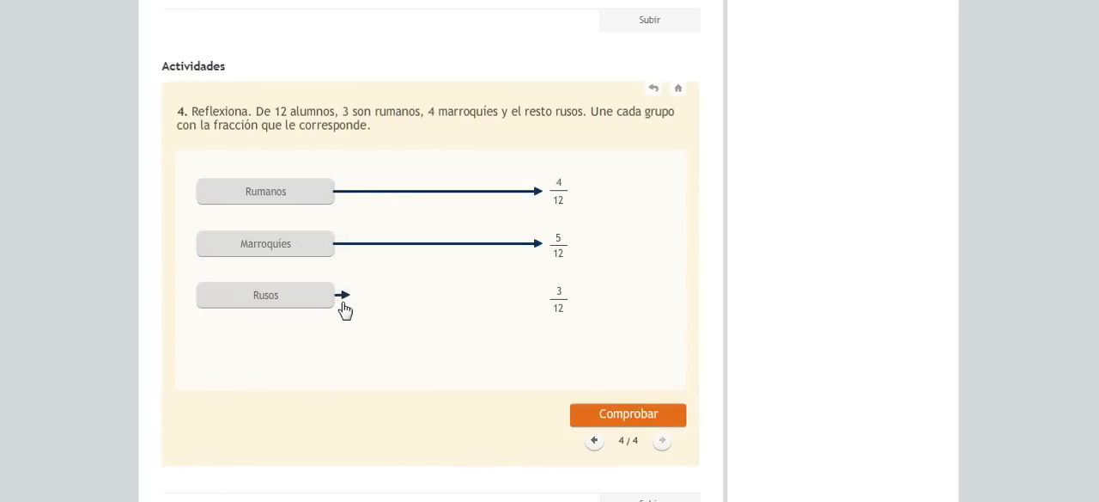
{"action": "left_click", "coordinate": [628, 414]}
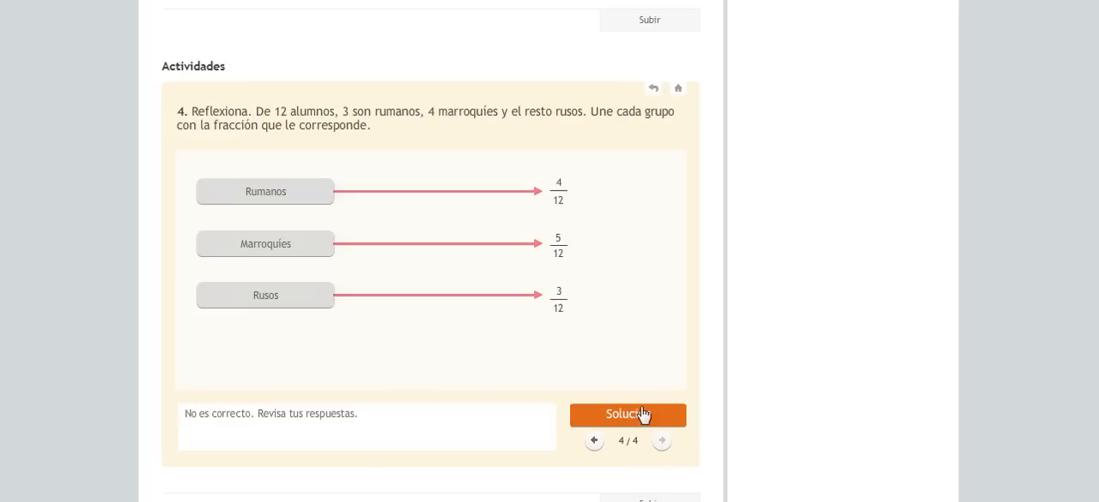
{"action": "mouse_move", "coordinate": [662, 444]}
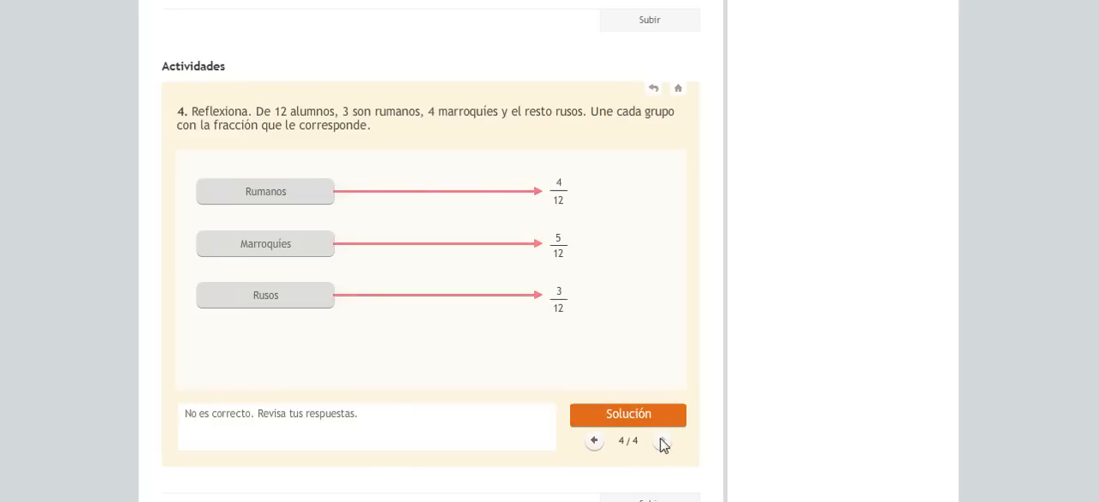
{"action": "left_click", "coordinate": [678, 88]}
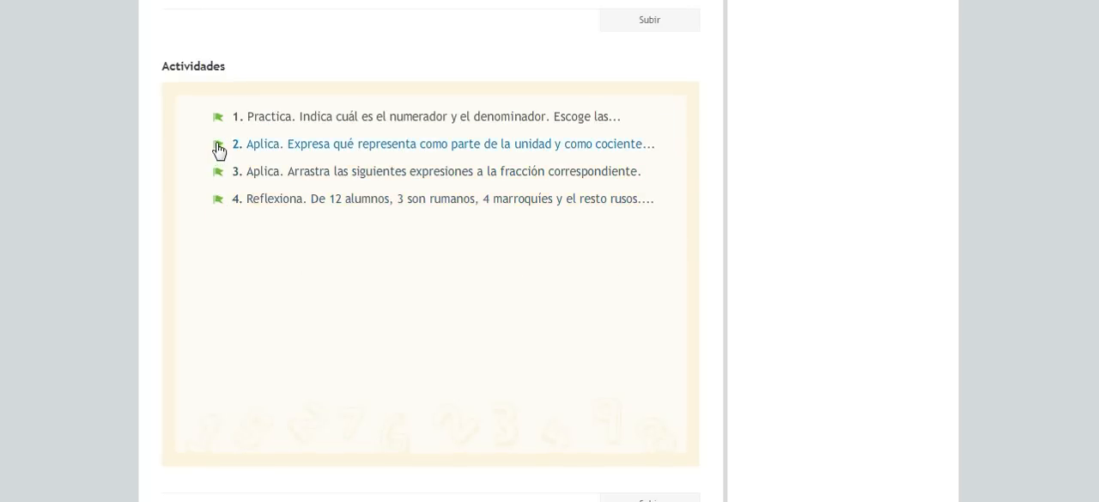
- Reopen activity 2 from the index to review its answer, then return to the index
{"action": "left_click", "coordinate": [447, 143]}
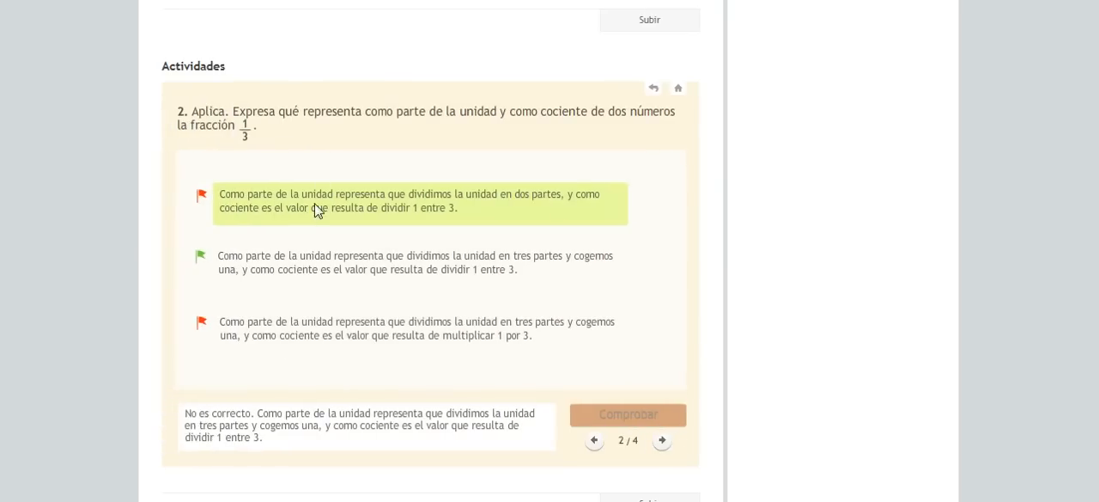
{"action": "mouse_move", "coordinate": [679, 90]}
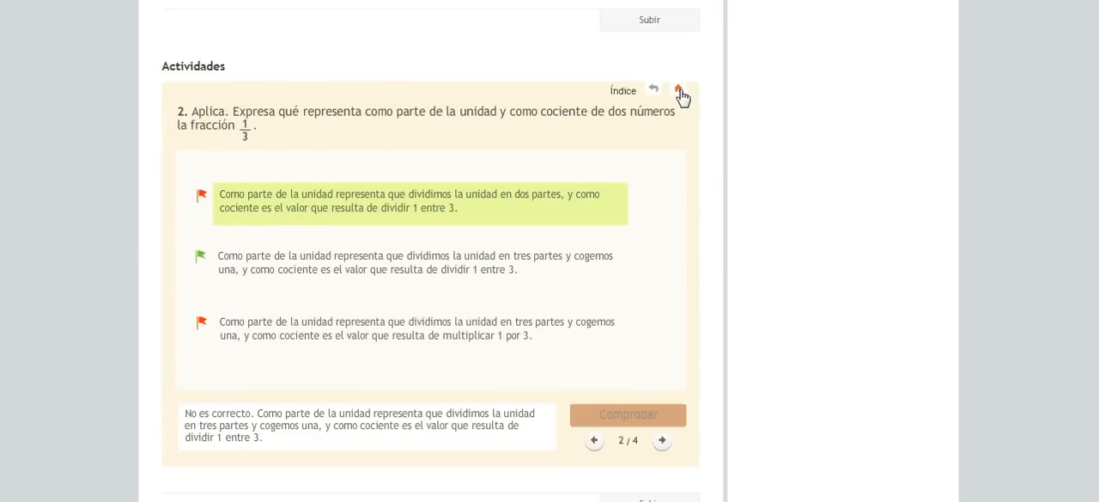
{"action": "left_click", "coordinate": [681, 92]}
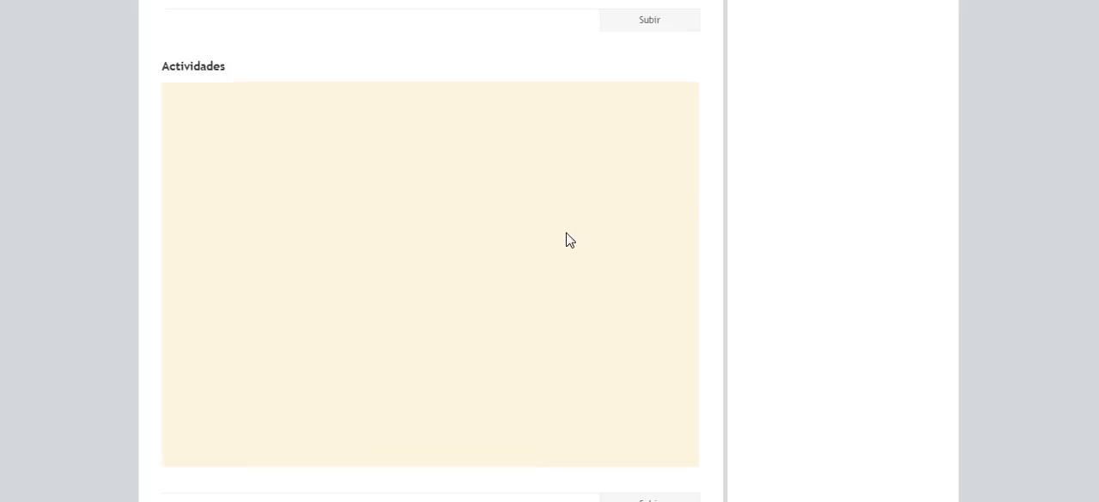
- Open Fracciones propias e impropias and scroll down to its first practice activity
{"action": "scroll", "scroll_direction": "up", "scroll_amount": 3}
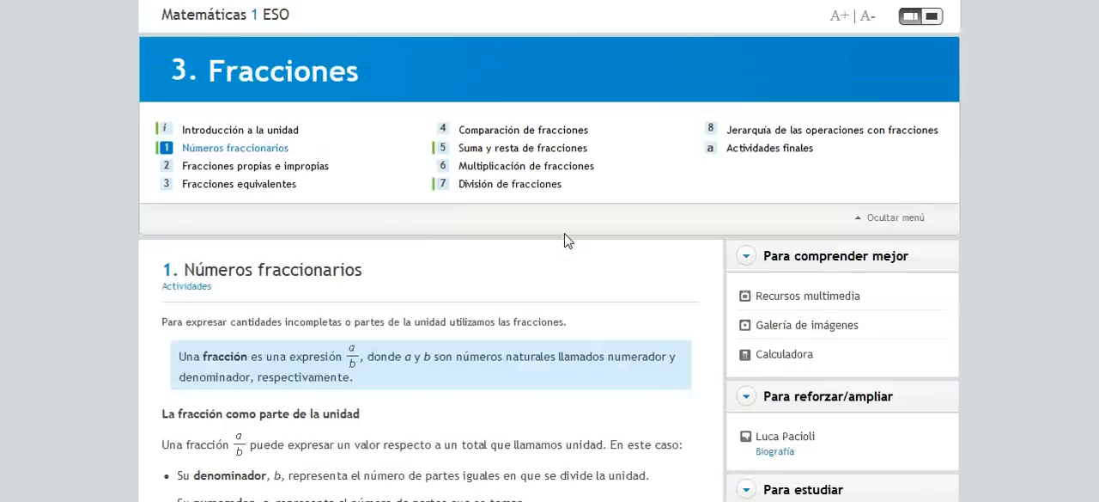
{"action": "mouse_move", "coordinate": [170, 155]}
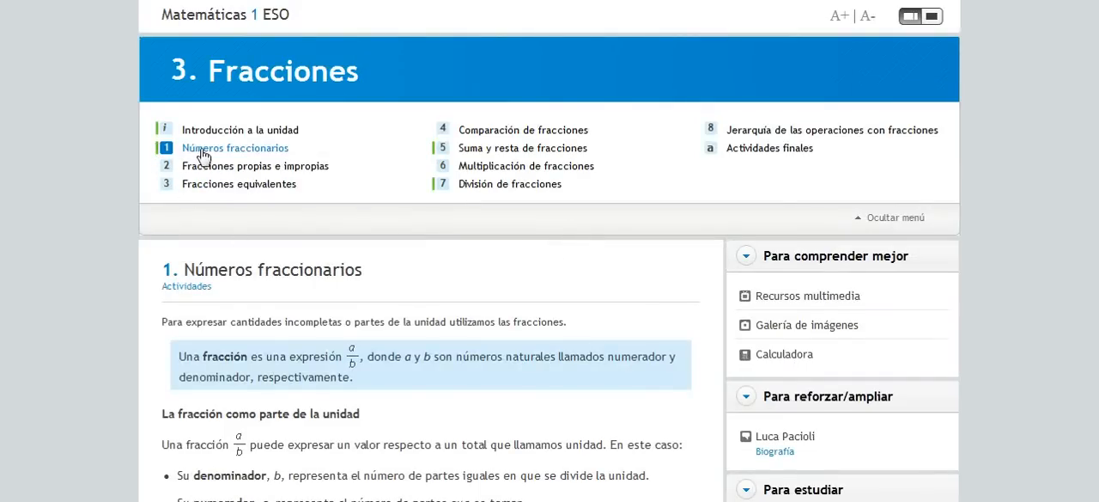
{"action": "left_click", "coordinate": [255, 166]}
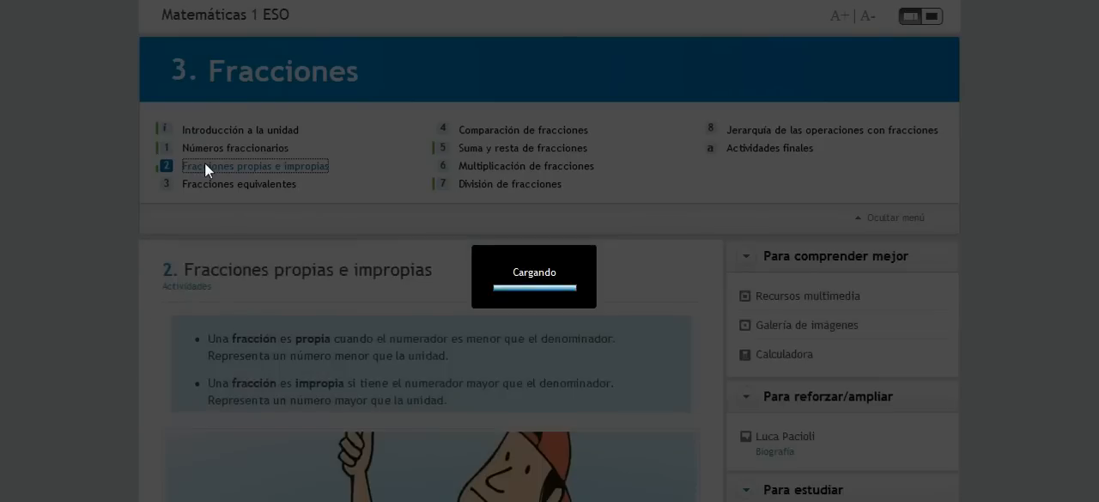
{"action": "scroll", "scroll_direction": "down", "scroll_amount": 3}
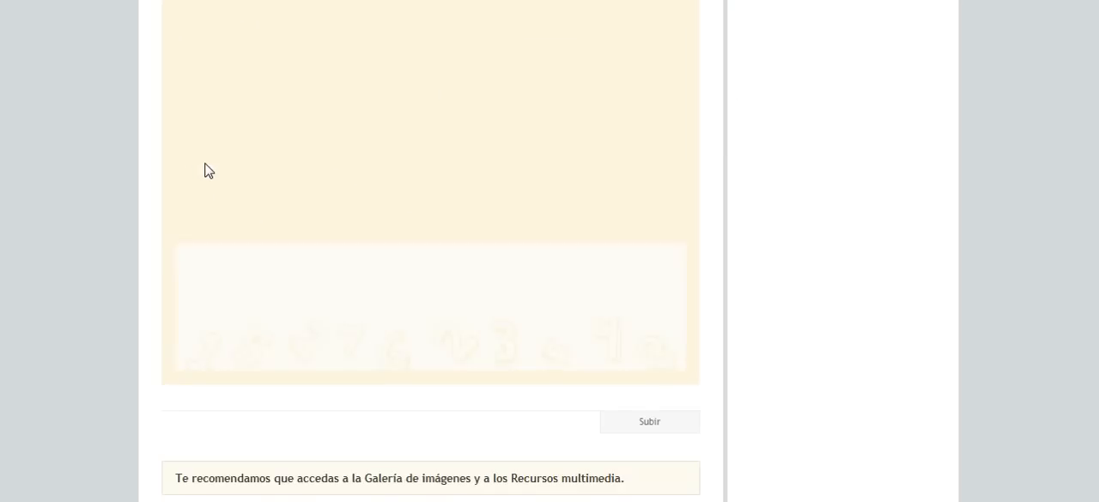
{"action": "scroll", "scroll_direction": "down", "scroll_amount": 3}
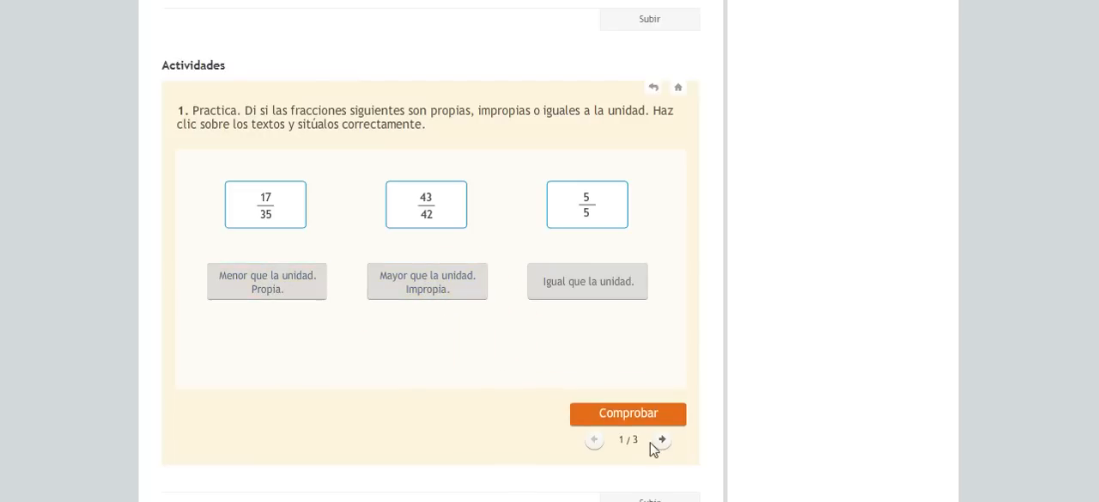
- View the Moodle user grade report showing 10,00 for 3. Fracciones
{"action": "left_click", "coordinate": [628, 413]}
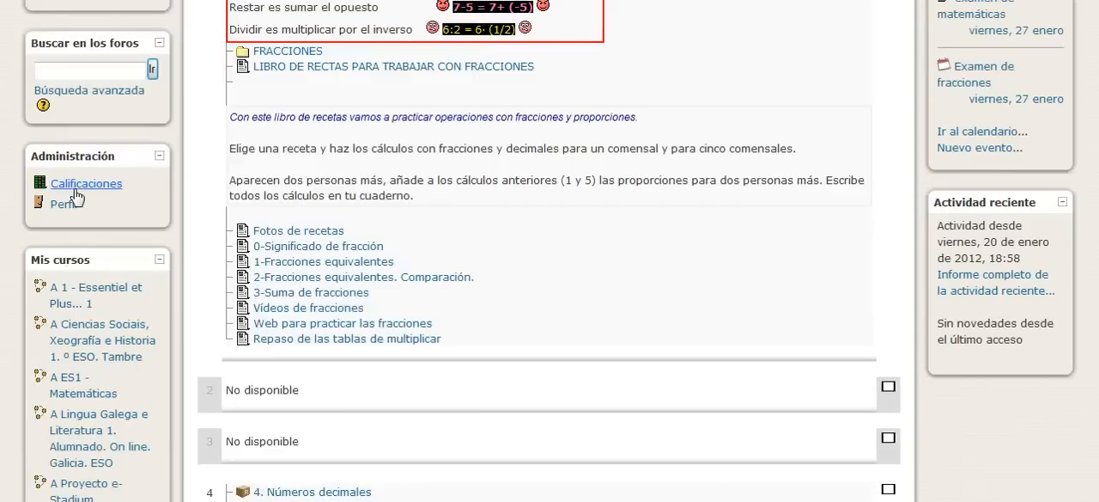
{"action": "left_click", "coordinate": [86, 183]}
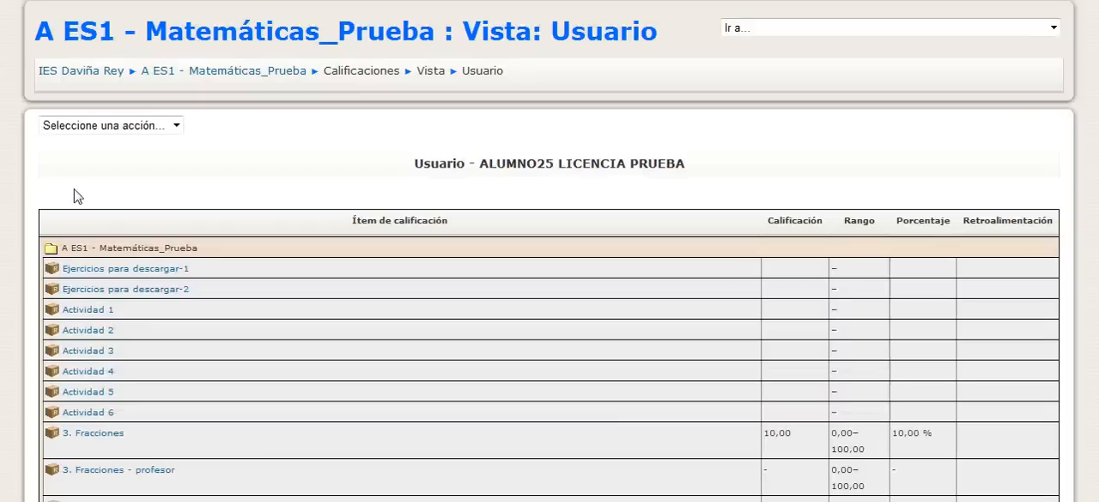
{"action": "scroll", "scroll_direction": "down", "scroll_amount": 3}
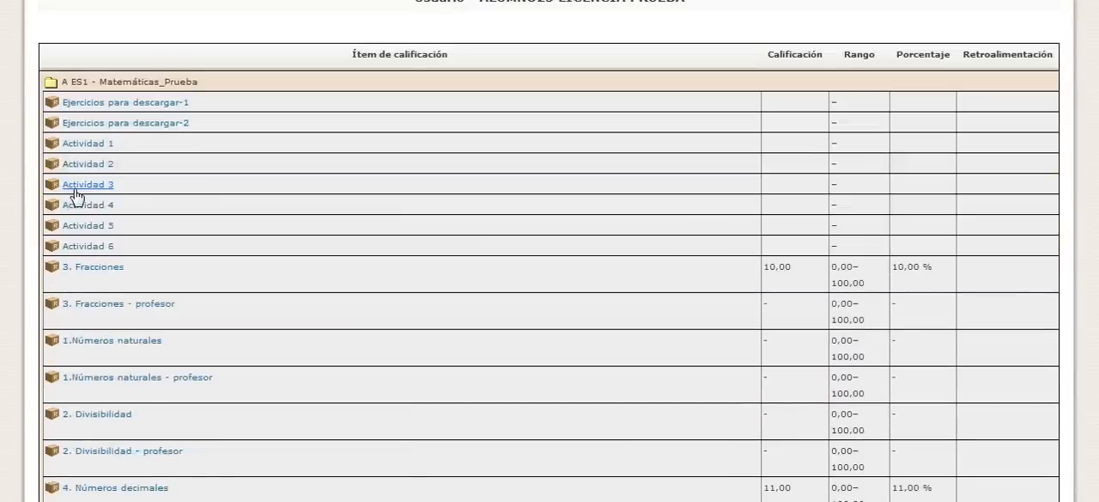
{"action": "mouse_move", "coordinate": [135, 278]}
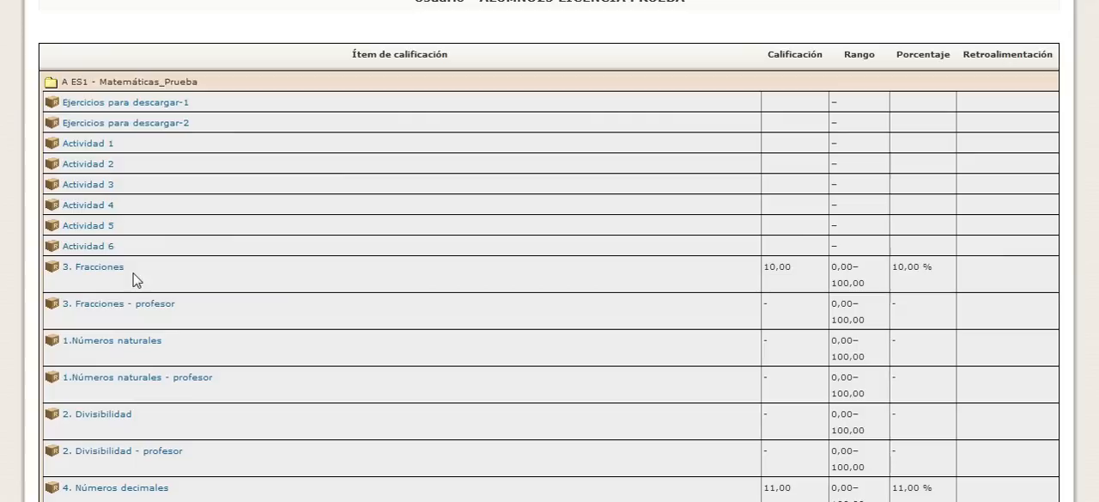
{"action": "mouse_move", "coordinate": [874, 286]}
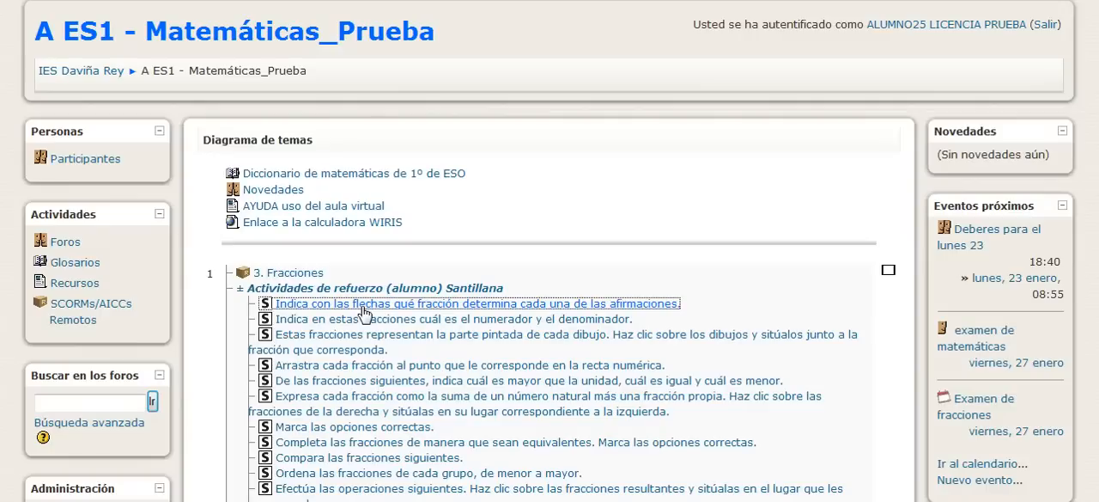
- Open the arrow-matching activity, link two statements to fractions, check, and view the solution
{"action": "left_click", "coordinate": [474, 303]}
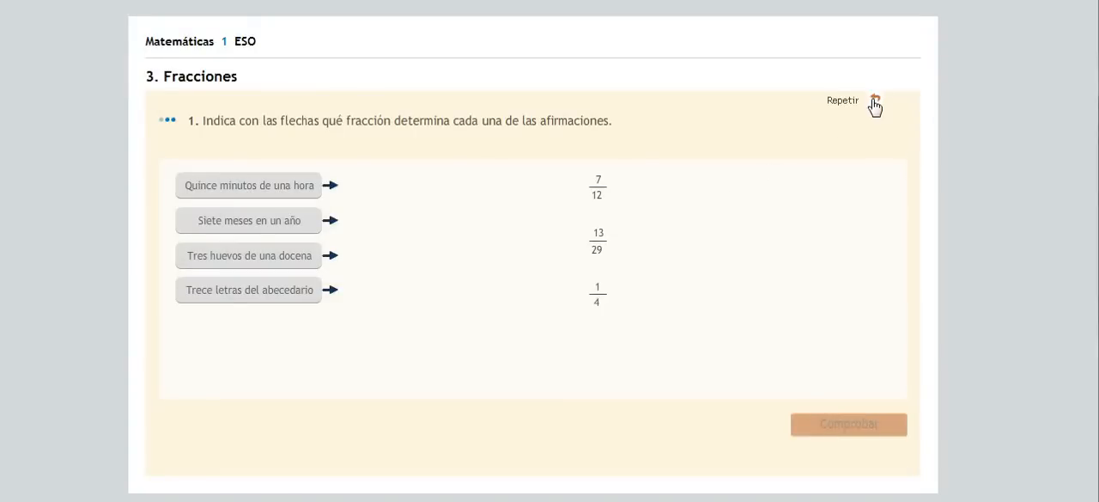
{"action": "left_click_drag", "start_coordinate": [330, 185], "coordinate": [601, 241]}
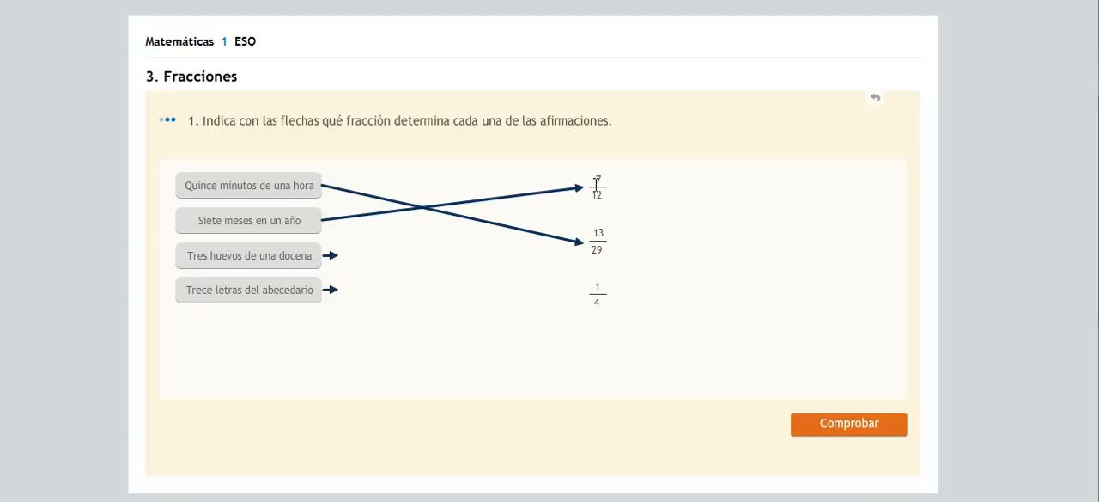
{"action": "left_click_drag", "start_coordinate": [329, 255], "coordinate": [597, 292]}
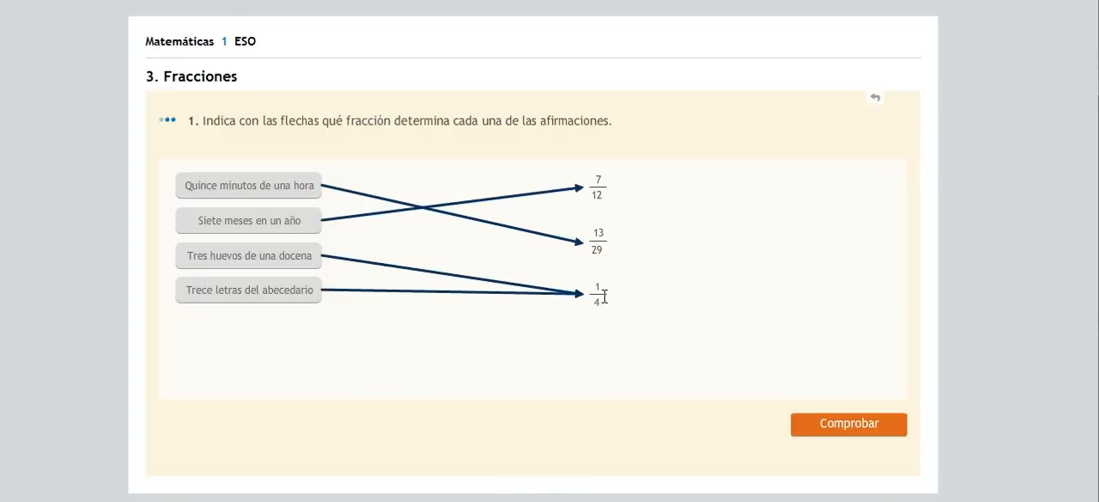
{"action": "left_click", "coordinate": [848, 423]}
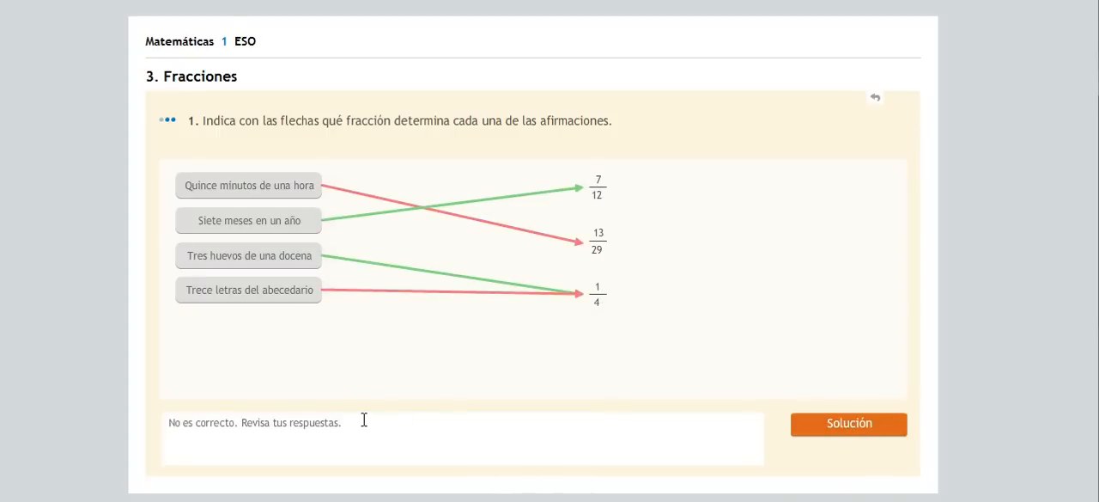
{"action": "left_click", "coordinate": [848, 423]}
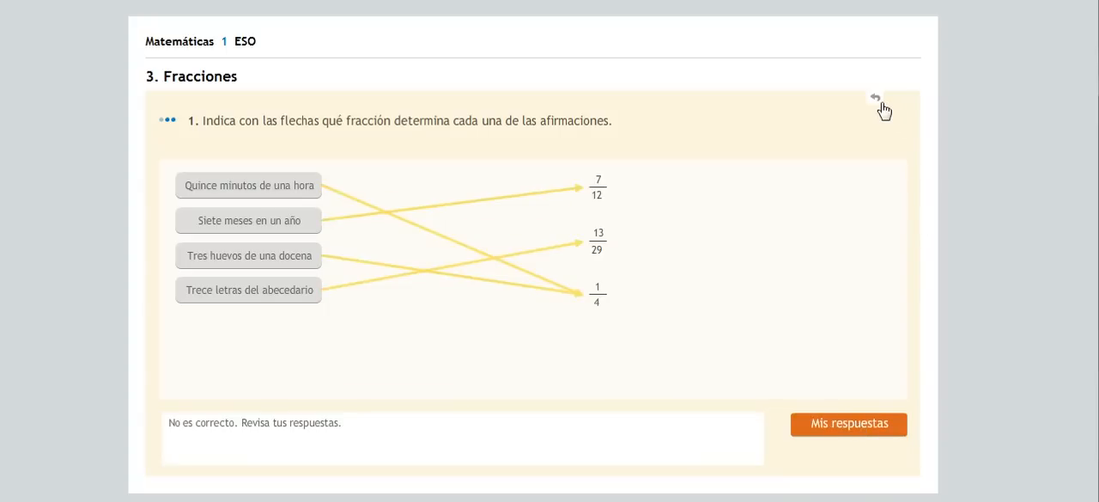
- Redo it linking Quince minutos de una hora to 1/4 and Siete meses to 7/12
{"action": "left_click", "coordinate": [874, 97]}
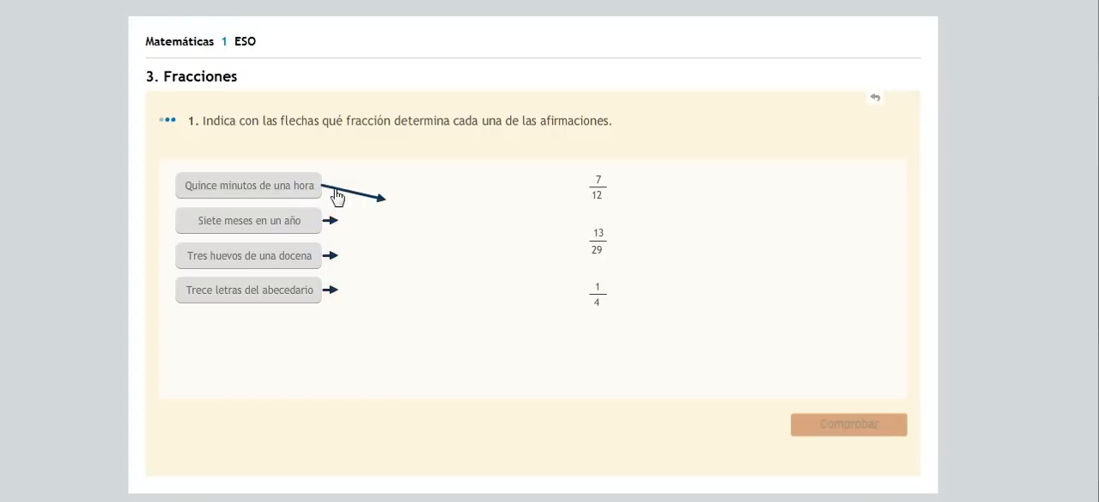
{"action": "left_click_drag", "start_coordinate": [319, 185], "coordinate": [597, 295]}
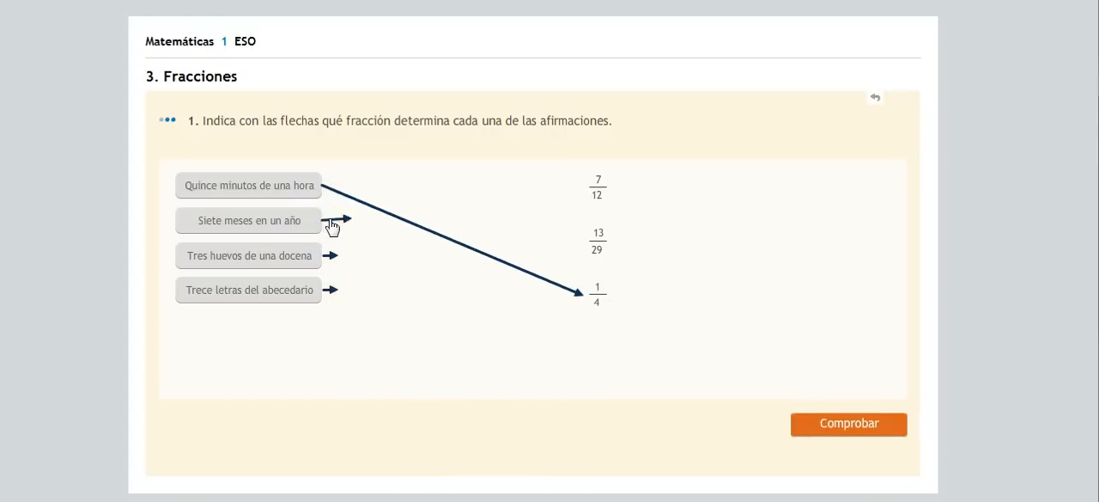
{"action": "left_click_drag", "start_coordinate": [333, 221], "coordinate": [593, 185]}
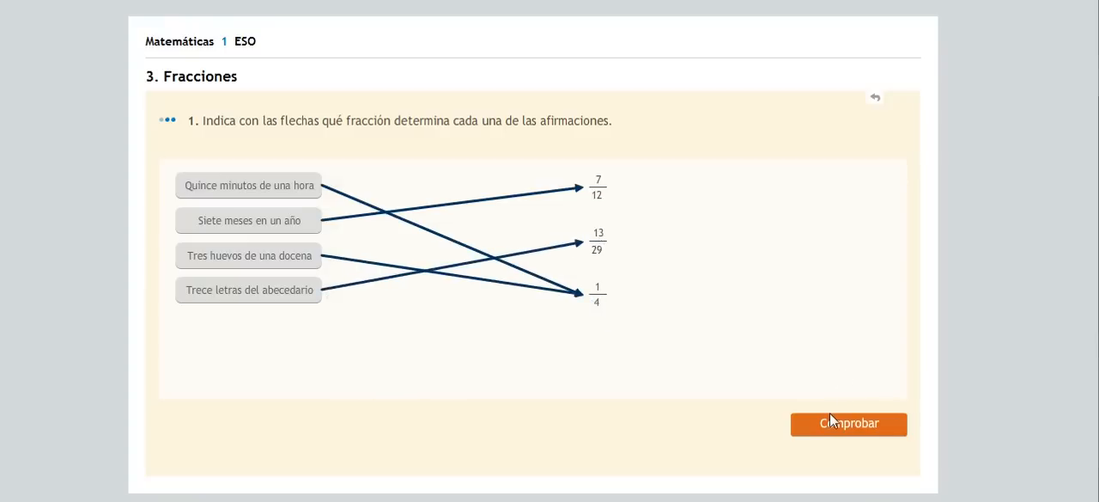
{"action": "left_click", "coordinate": [847, 422]}
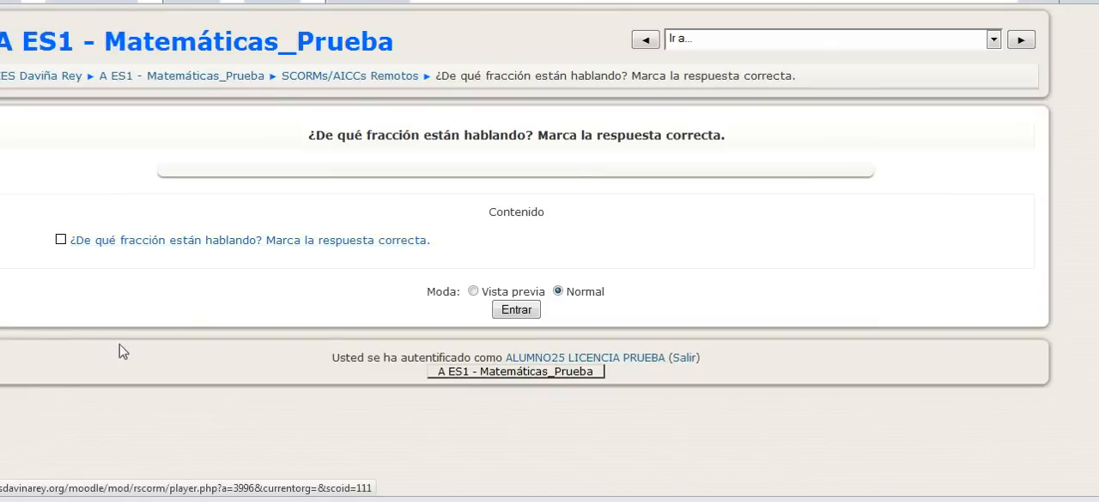
- Start ¿De qué fracción están hablando?, choose 3/8 and check the answer
{"action": "left_click", "coordinate": [515, 310]}
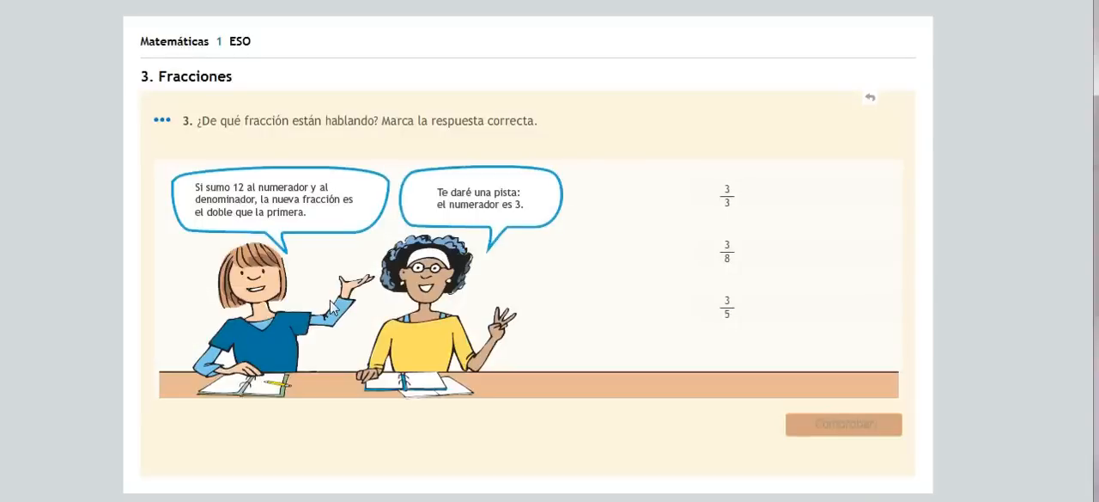
{"action": "left_click", "coordinate": [727, 256]}
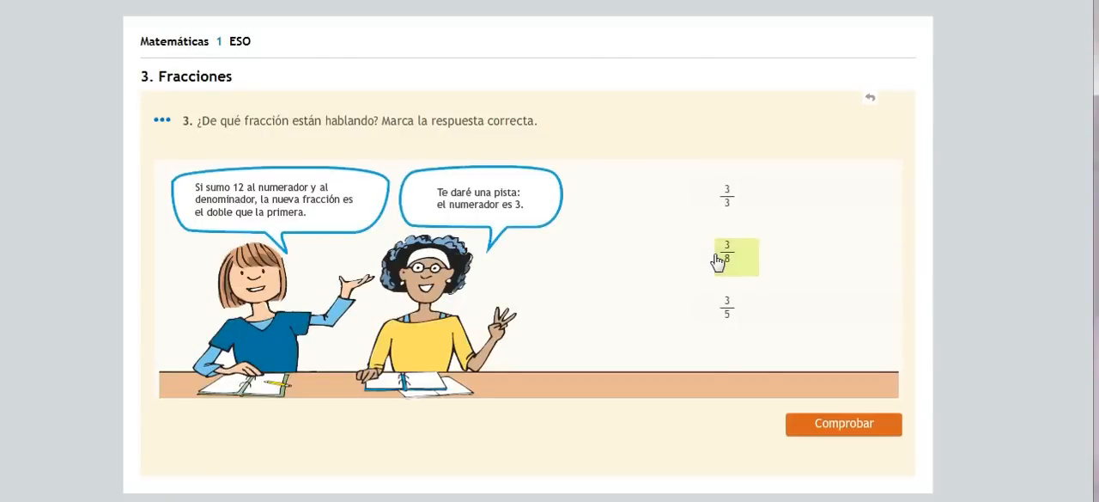
{"action": "left_click", "coordinate": [842, 423]}
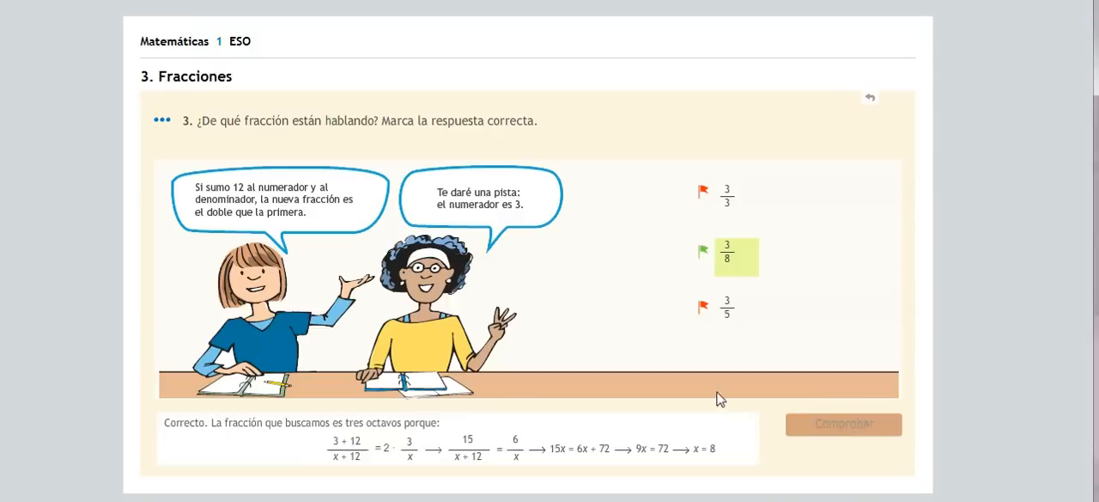
{"action": "mouse_move", "coordinate": [706, 460]}
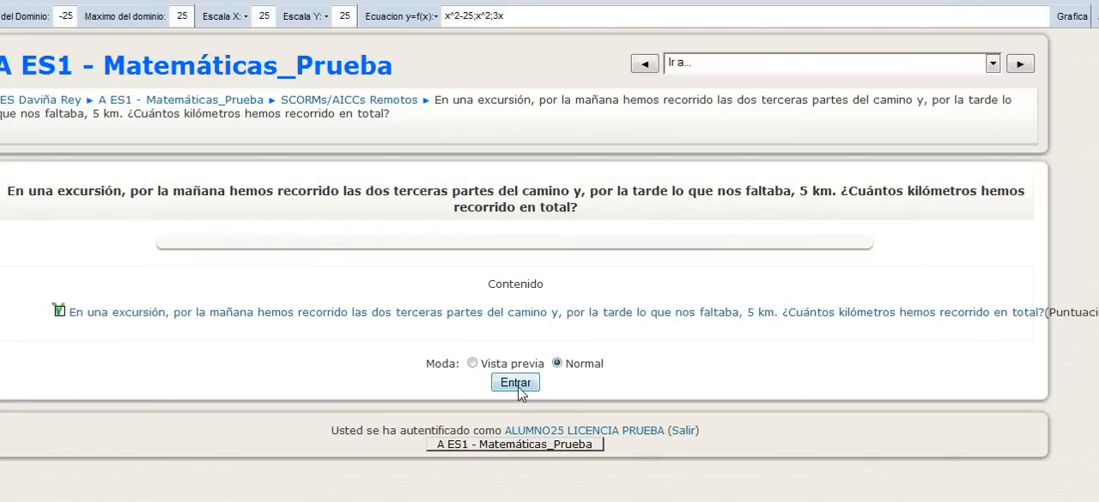
- Answer the excursion distance question: 25 kilómetros is marked wrong, then 15 kilómetros is correct
{"action": "left_click", "coordinate": [515, 381]}
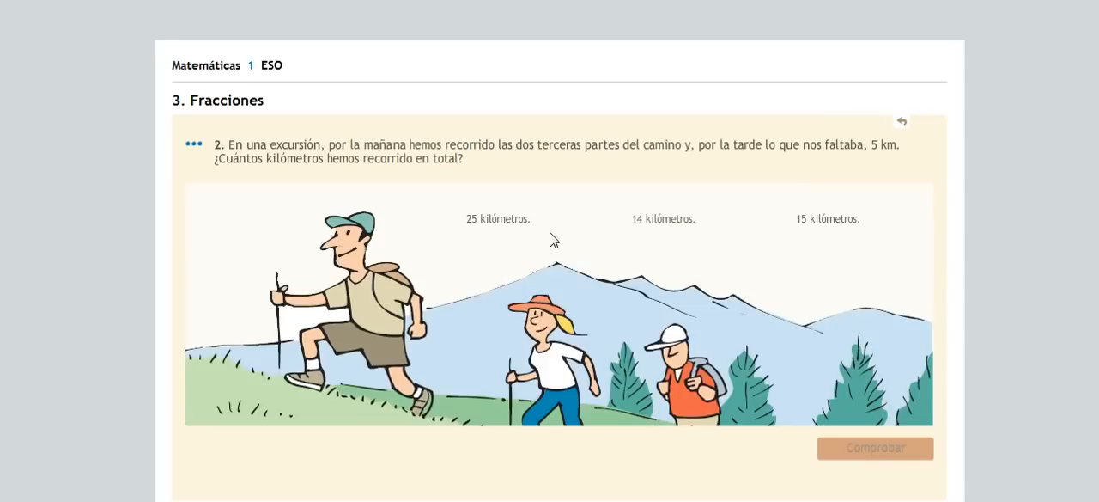
{"action": "left_click", "coordinate": [875, 447]}
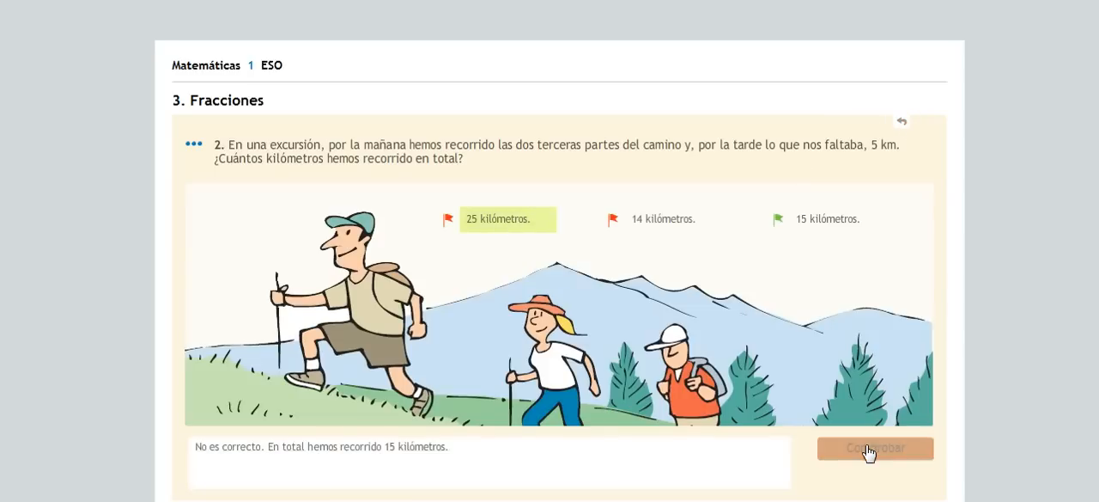
{"action": "mouse_move", "coordinate": [906, 138]}
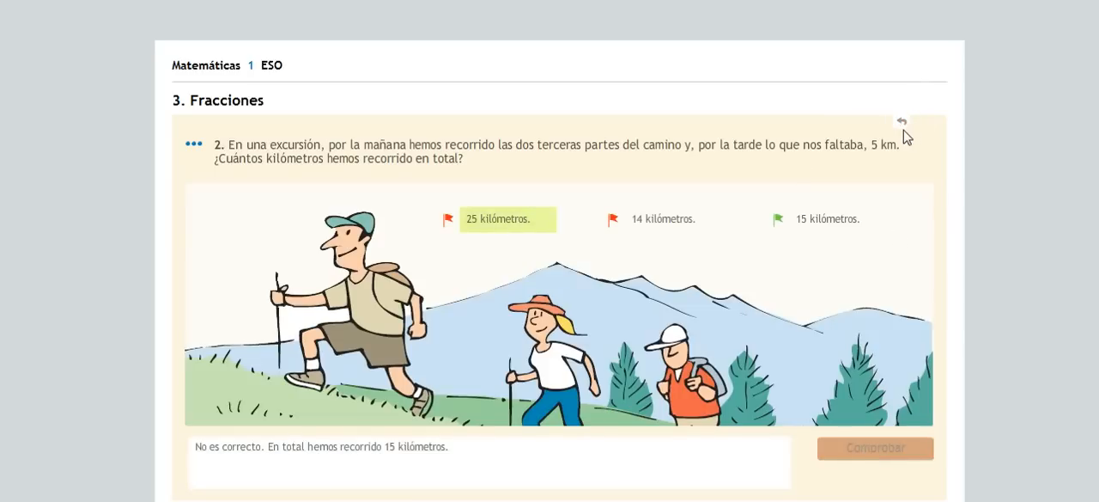
{"action": "left_click", "coordinate": [901, 121]}
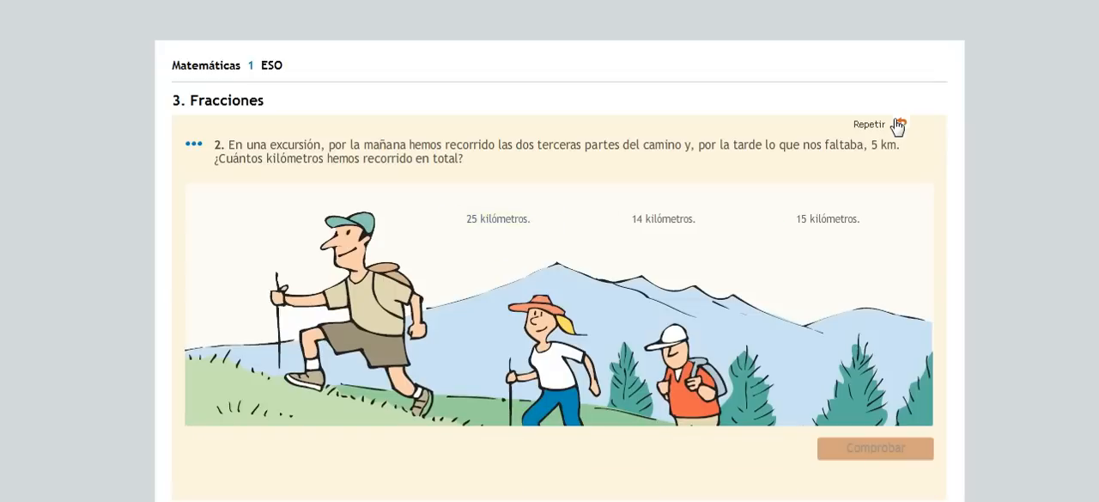
{"action": "left_click", "coordinate": [874, 447]}
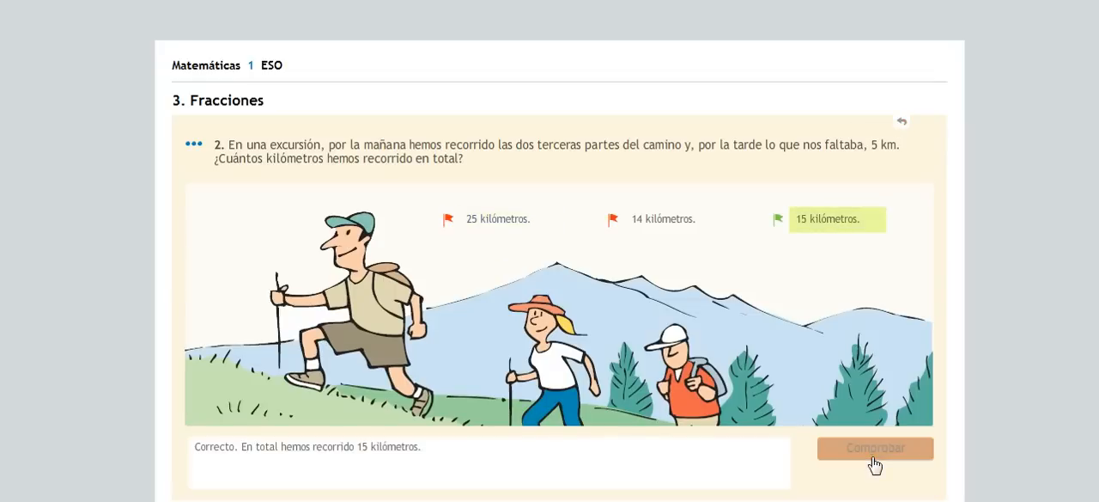